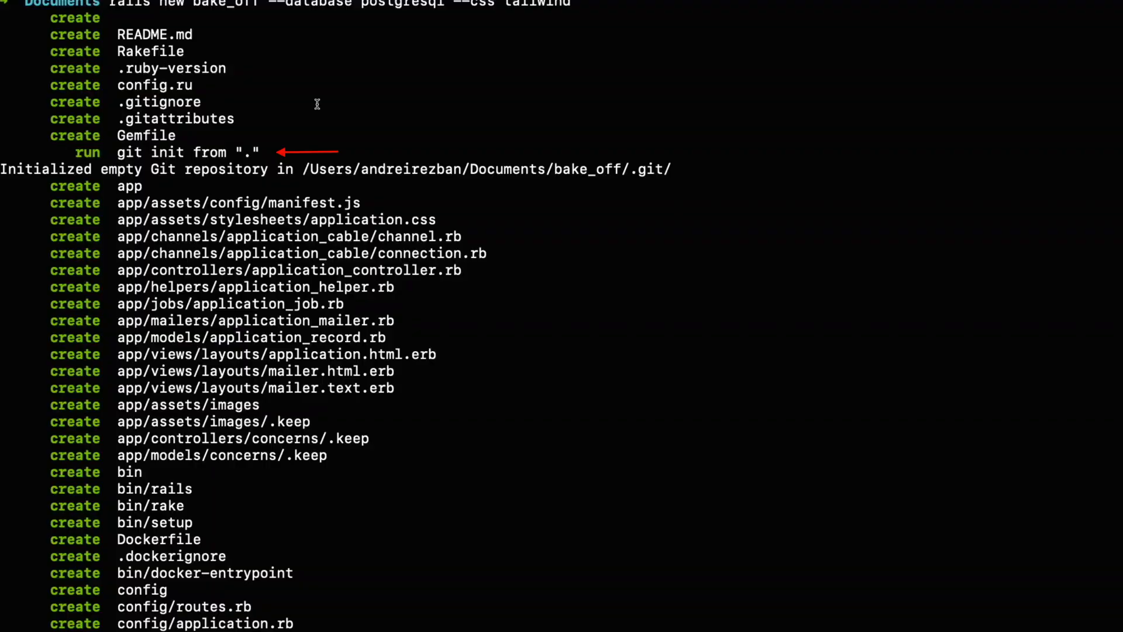
# Scroll past the rails project output before moving to Visual Studio Code.
pyautogui.scroll(-3)
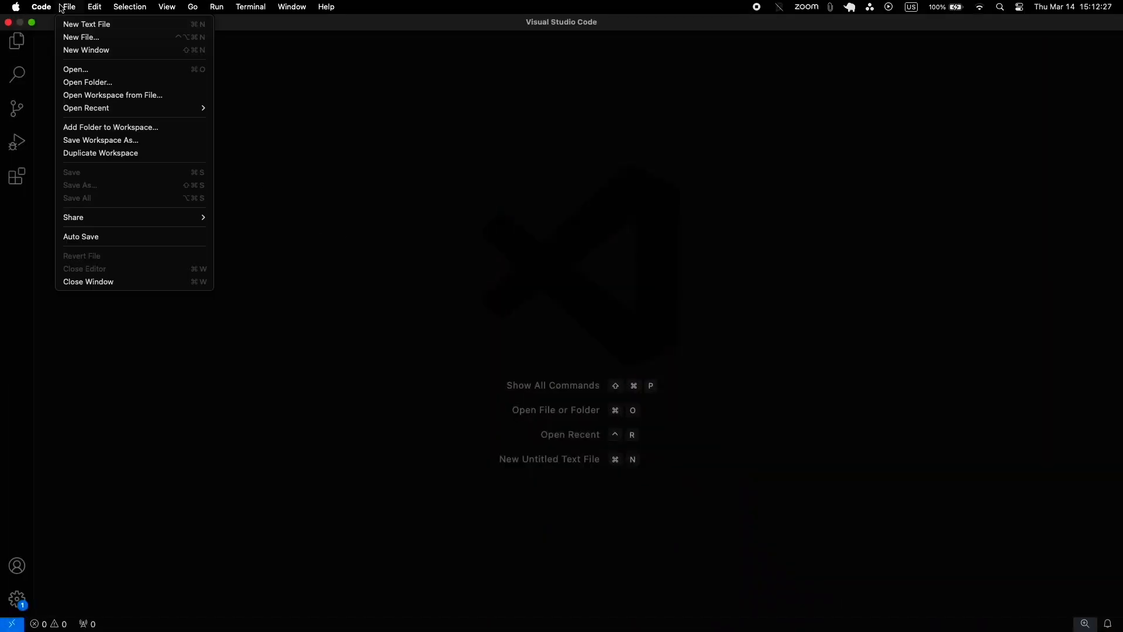
# Open the bake_off folder, close the untitled file and expand the app and config folders.
pyautogui.click(75, 69)
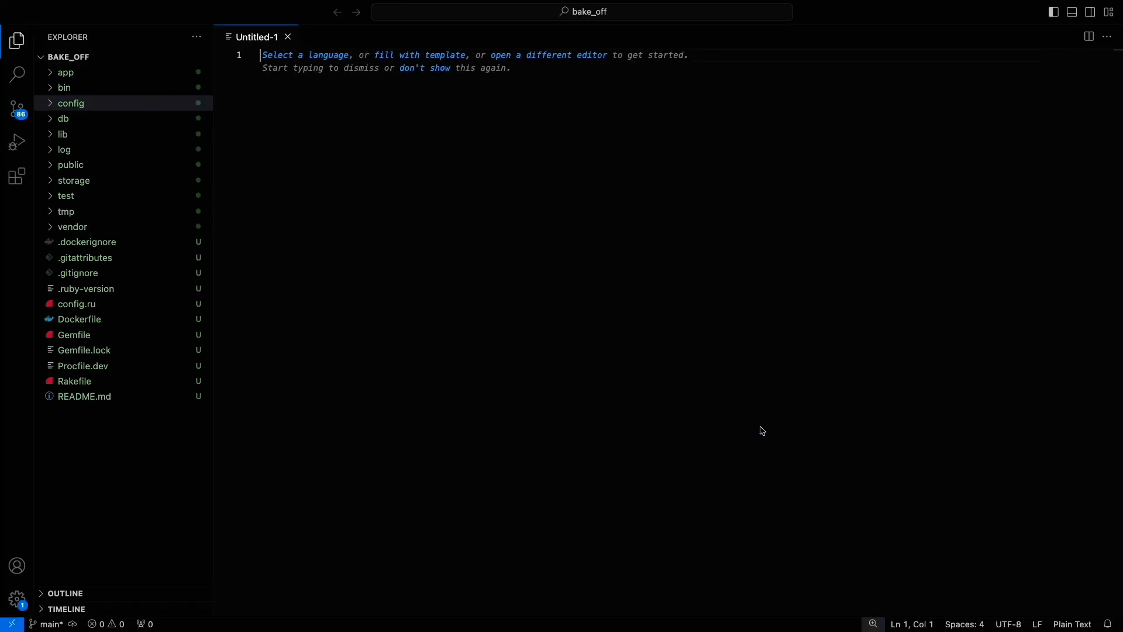
pyautogui.click(288, 36)
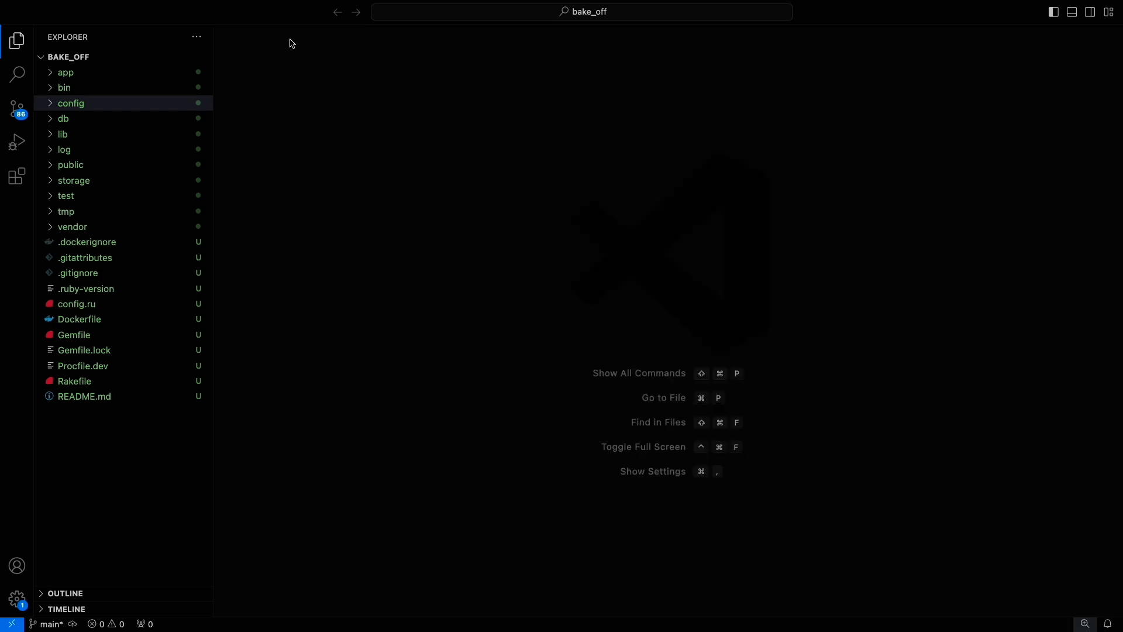
pyautogui.moveTo(45, 75)
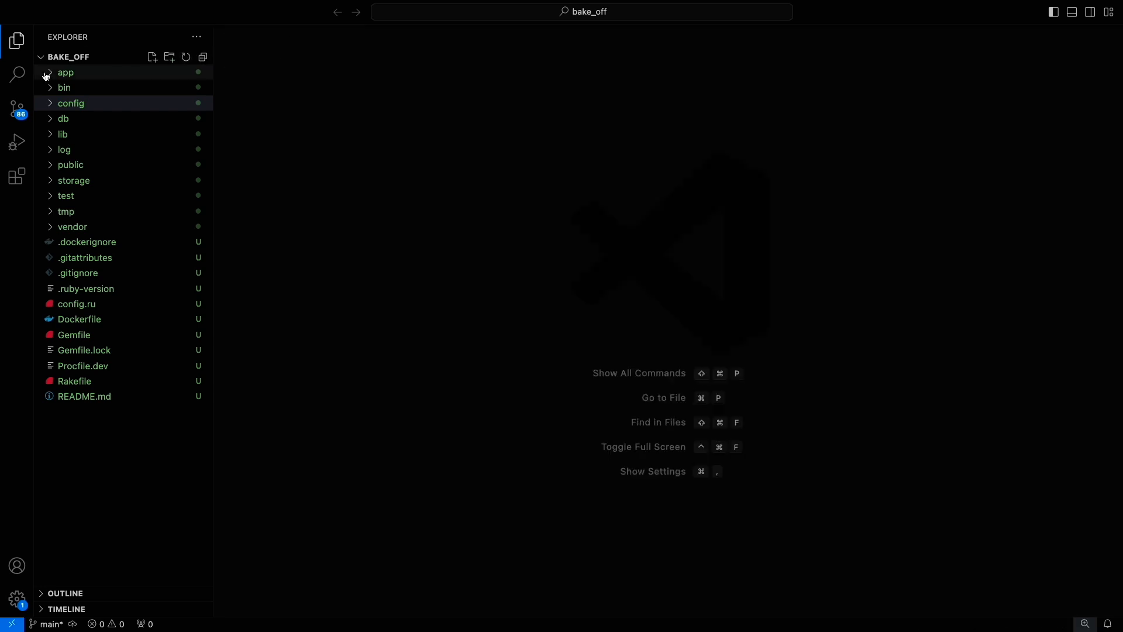
pyautogui.click(66, 71)
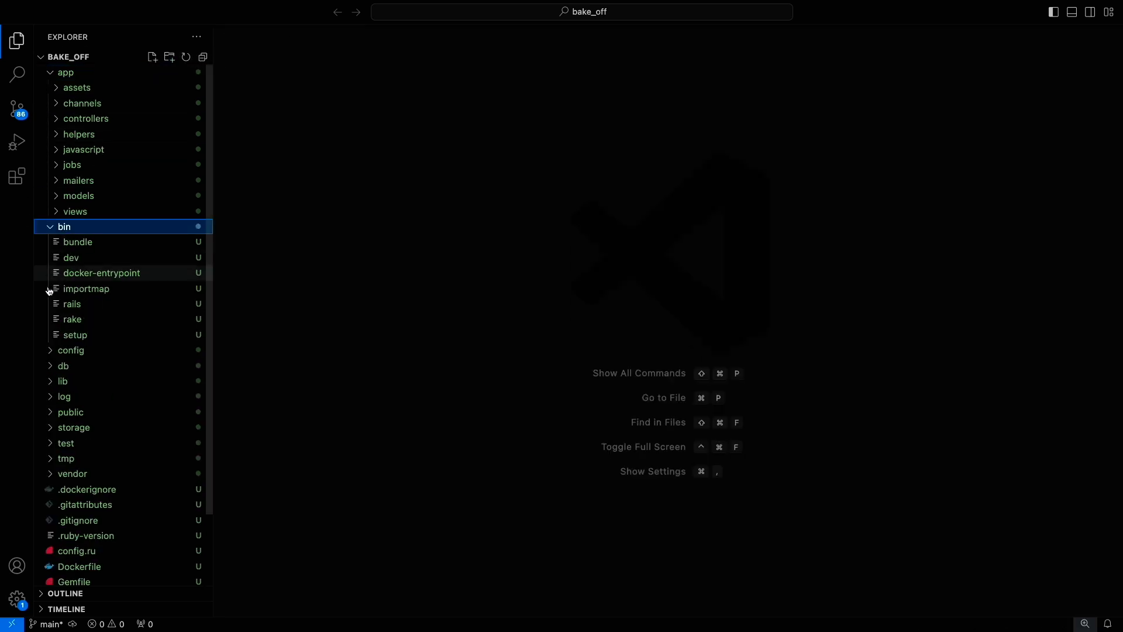
pyautogui.click(70, 350)
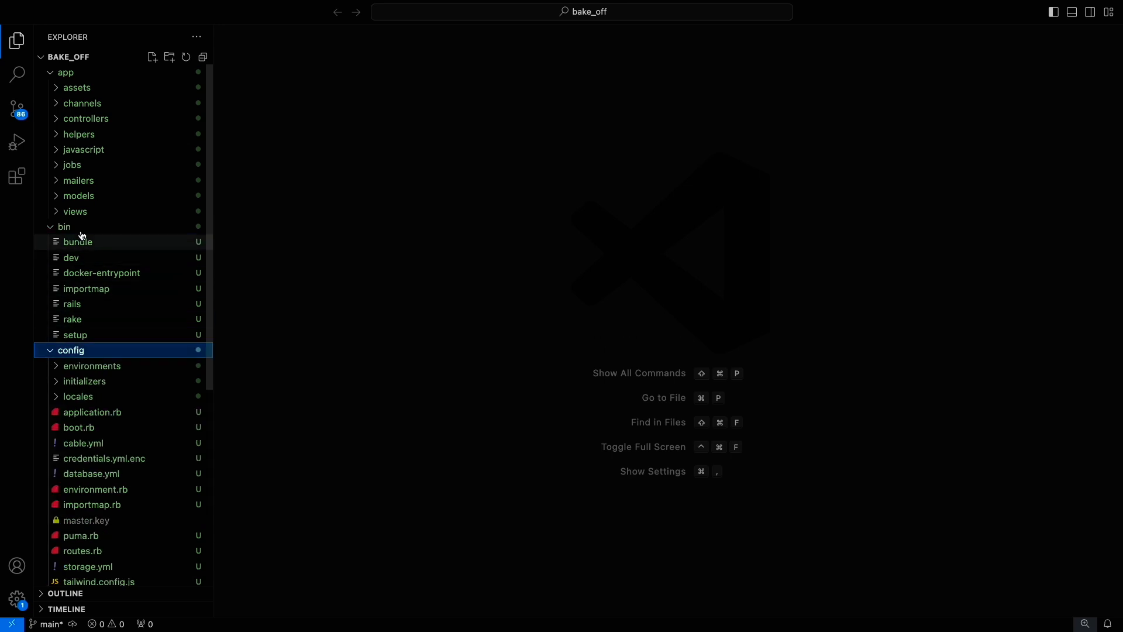
pyautogui.moveTo(16, 109)
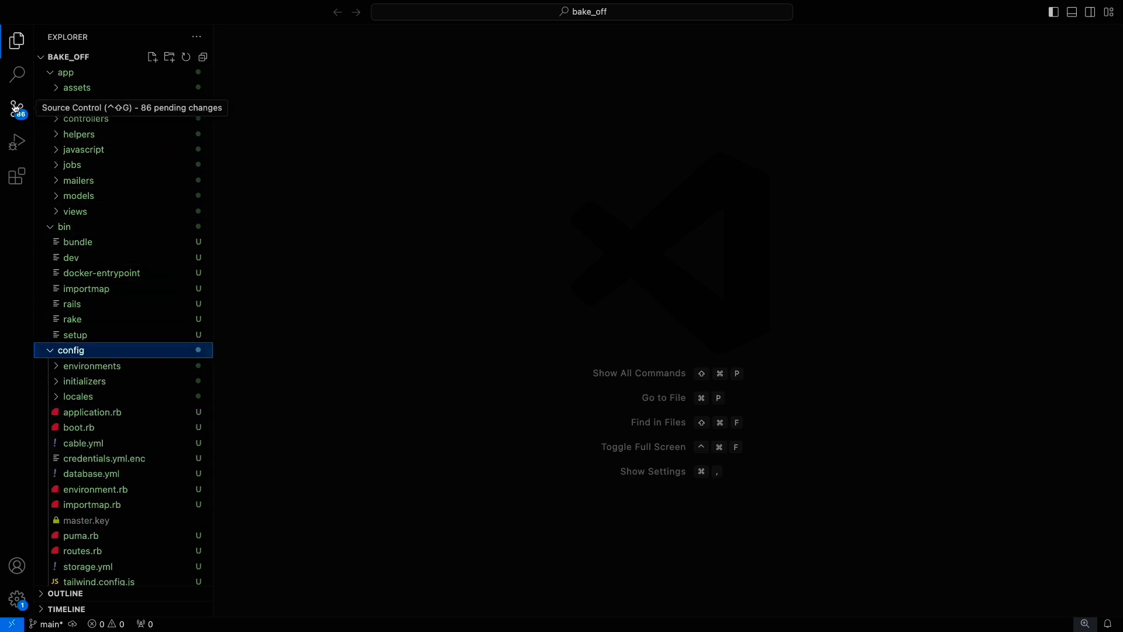
# Stage all 86 changed files and enter the commit message 'create project'.
pyautogui.click(16, 105)
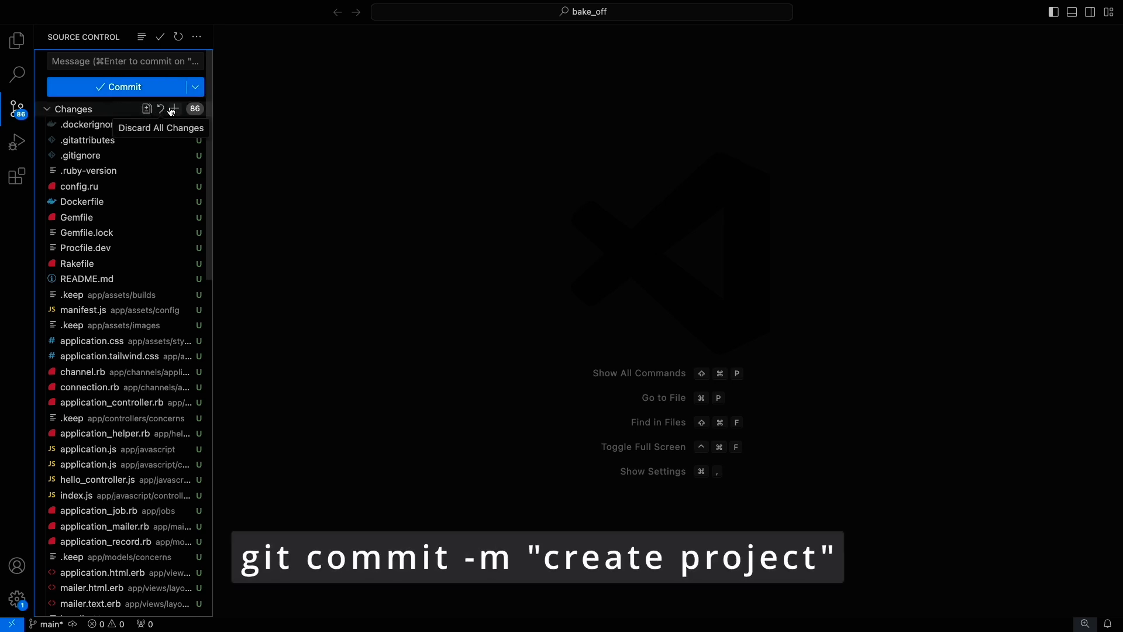
pyautogui.click(161, 108)
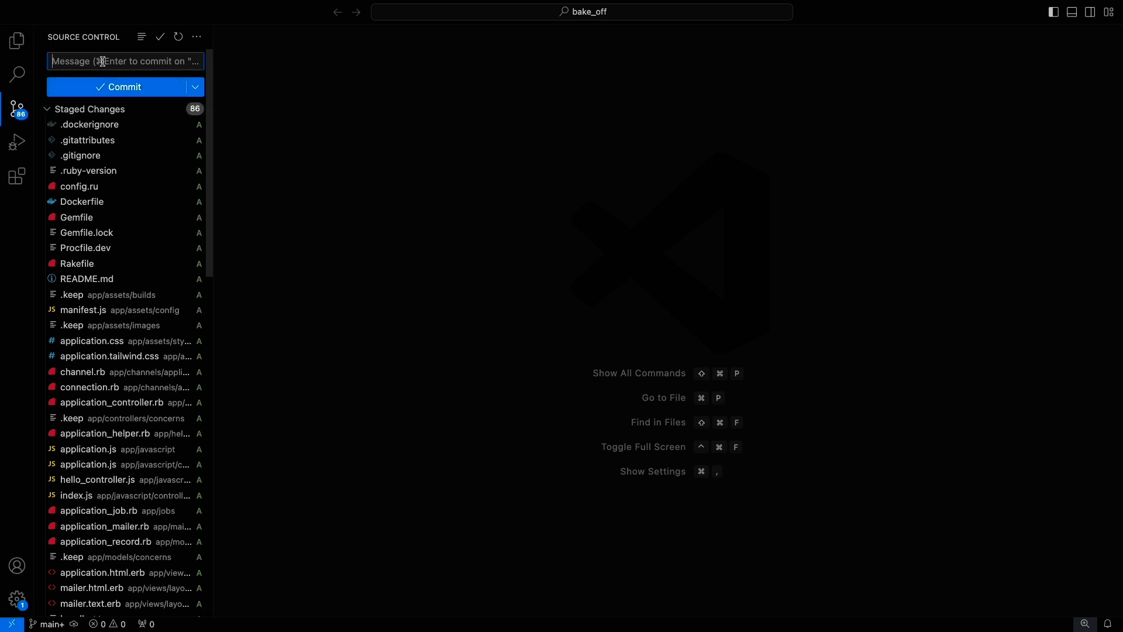
pyautogui.write('create p')
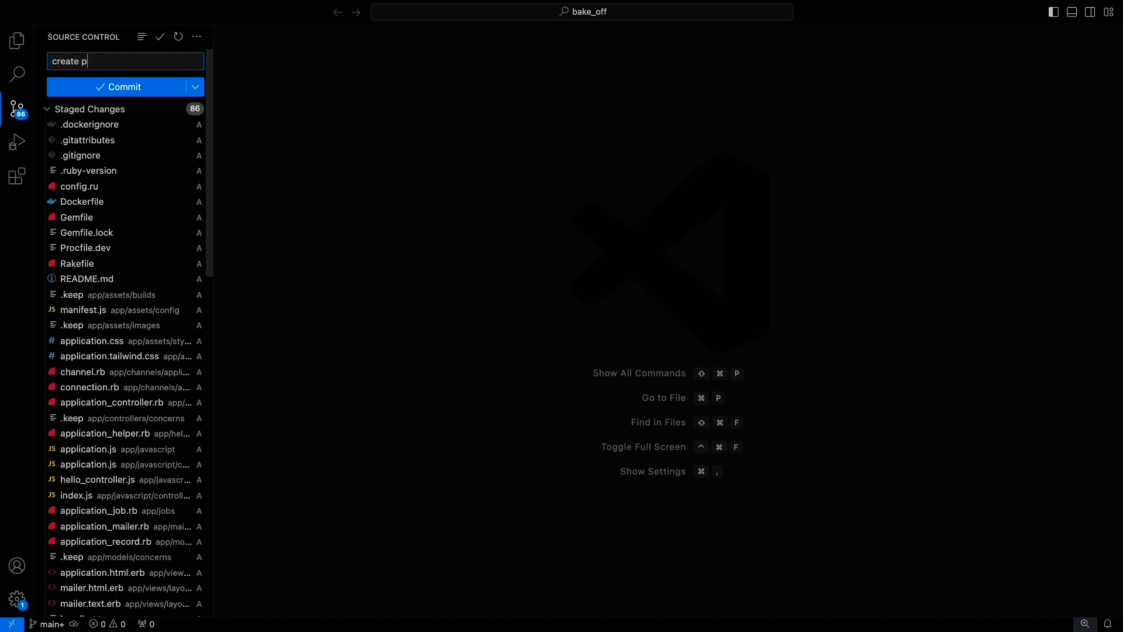
pyautogui.write('roject')
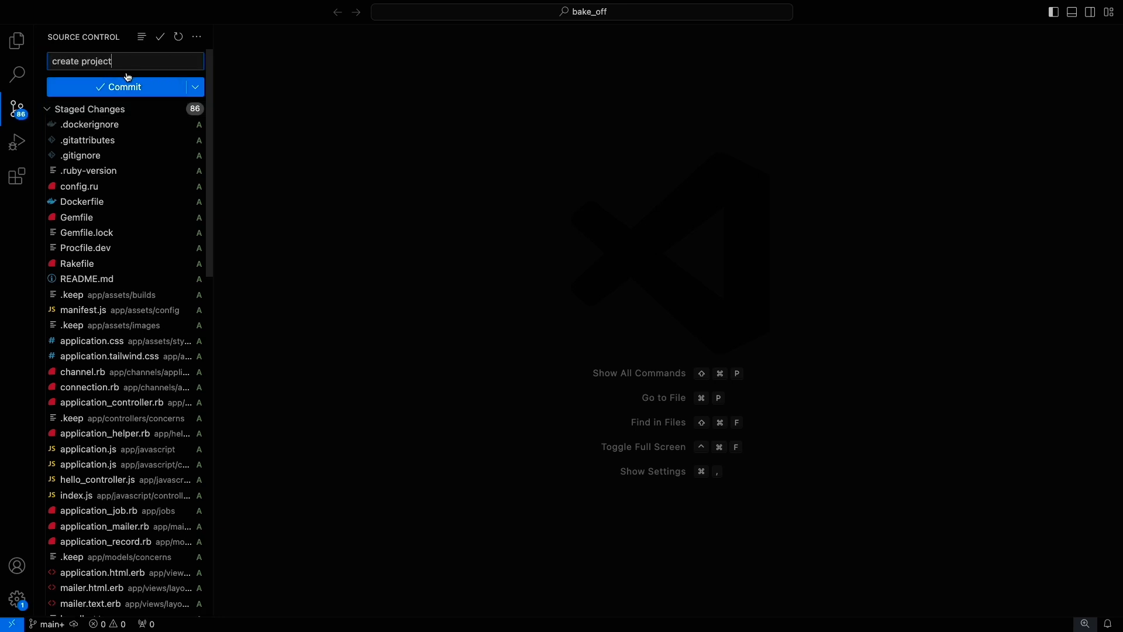